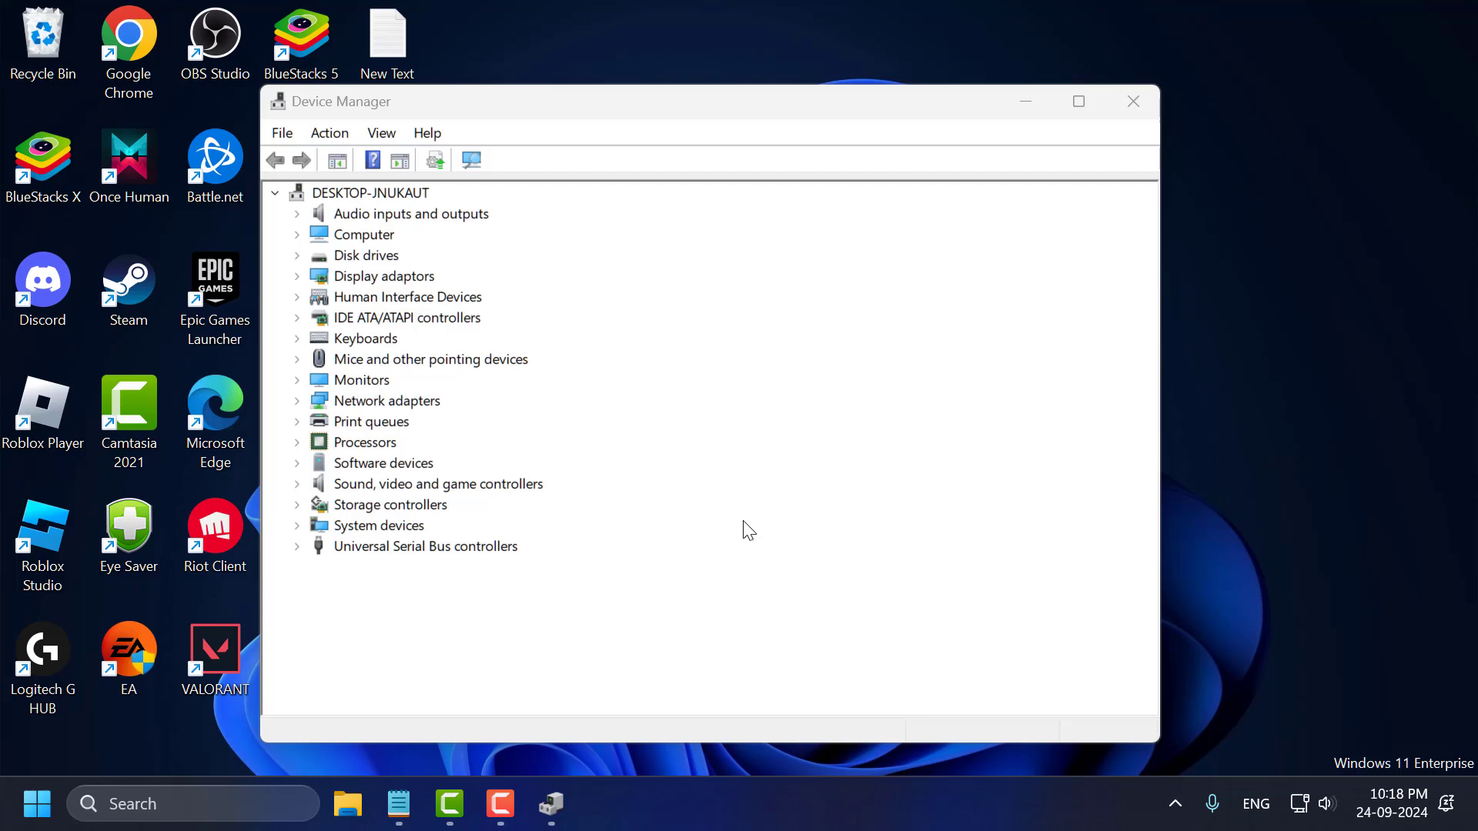
mouse_move(554, 413)
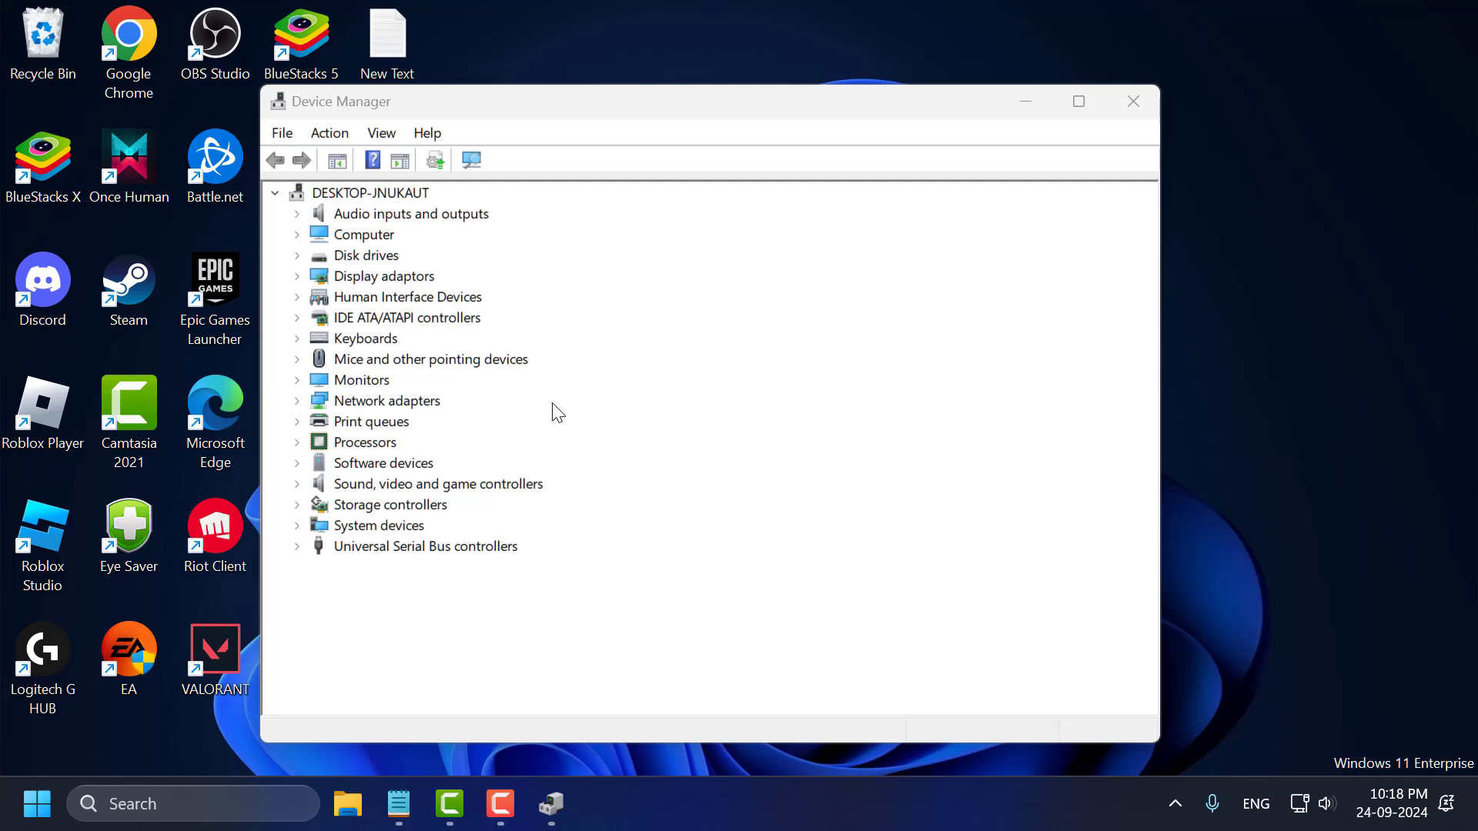
mouse_move(471, 373)
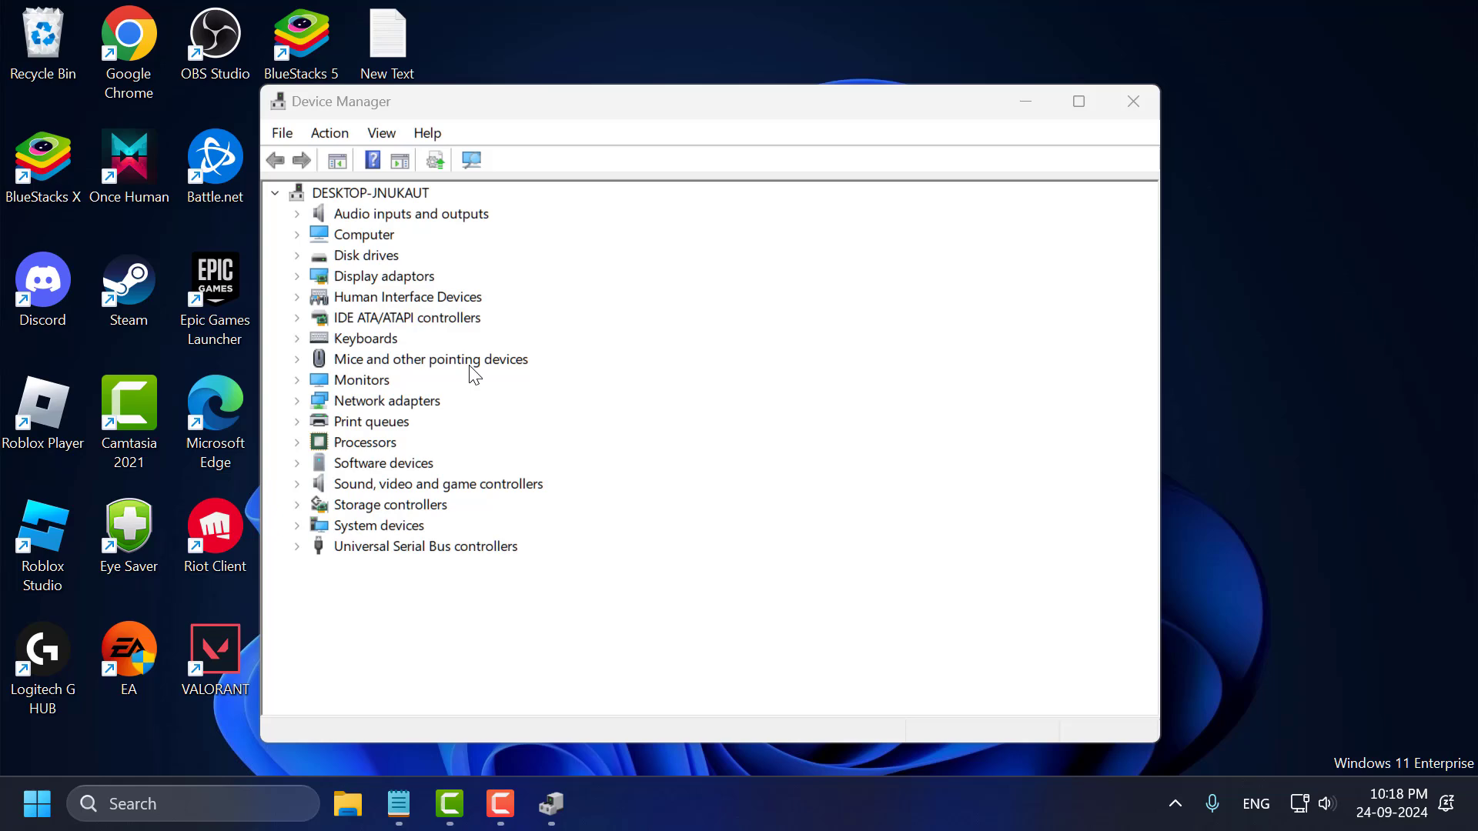
mouse_move(768, 469)
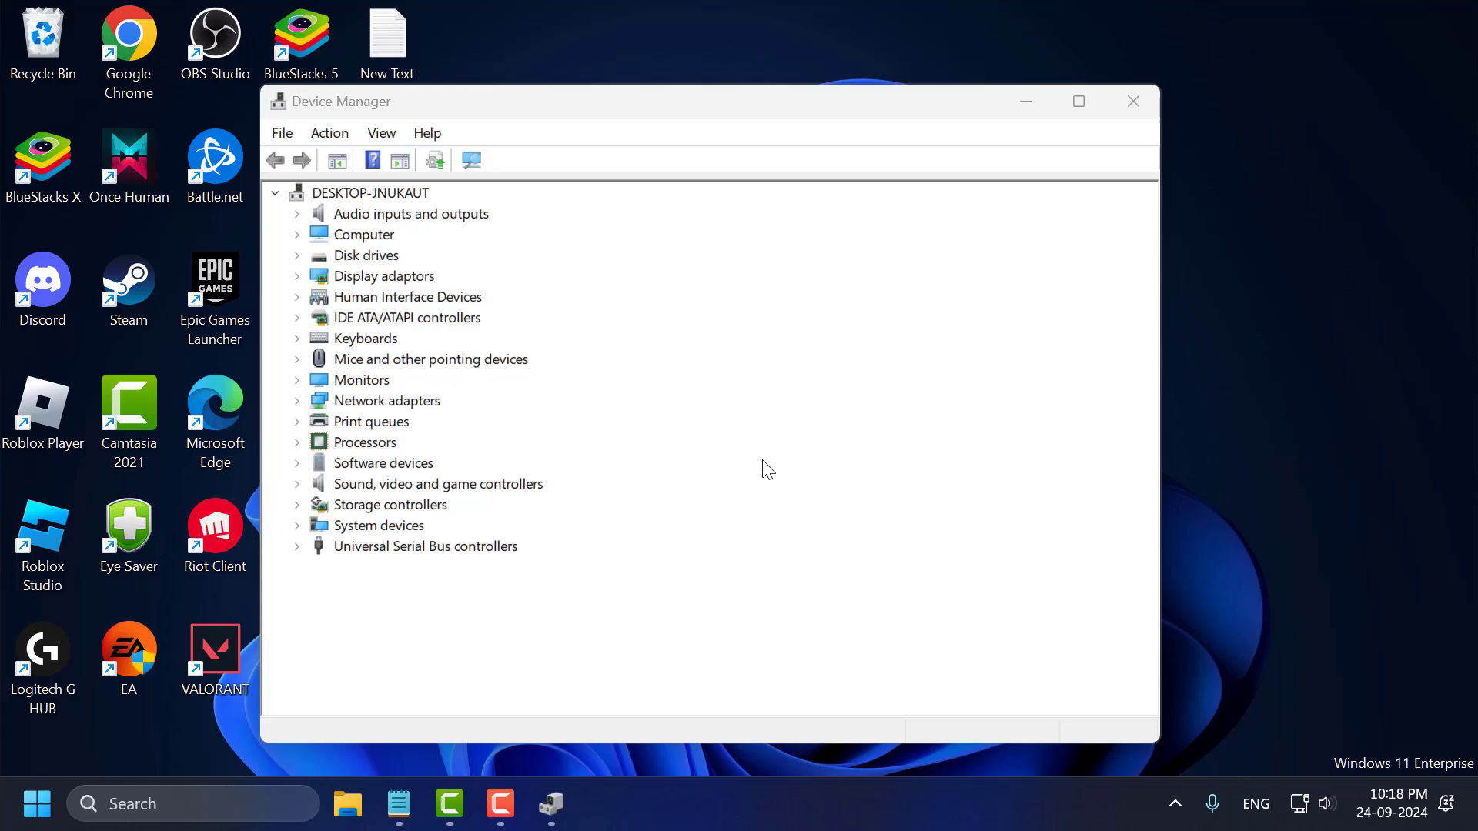
mouse_move(539, 365)
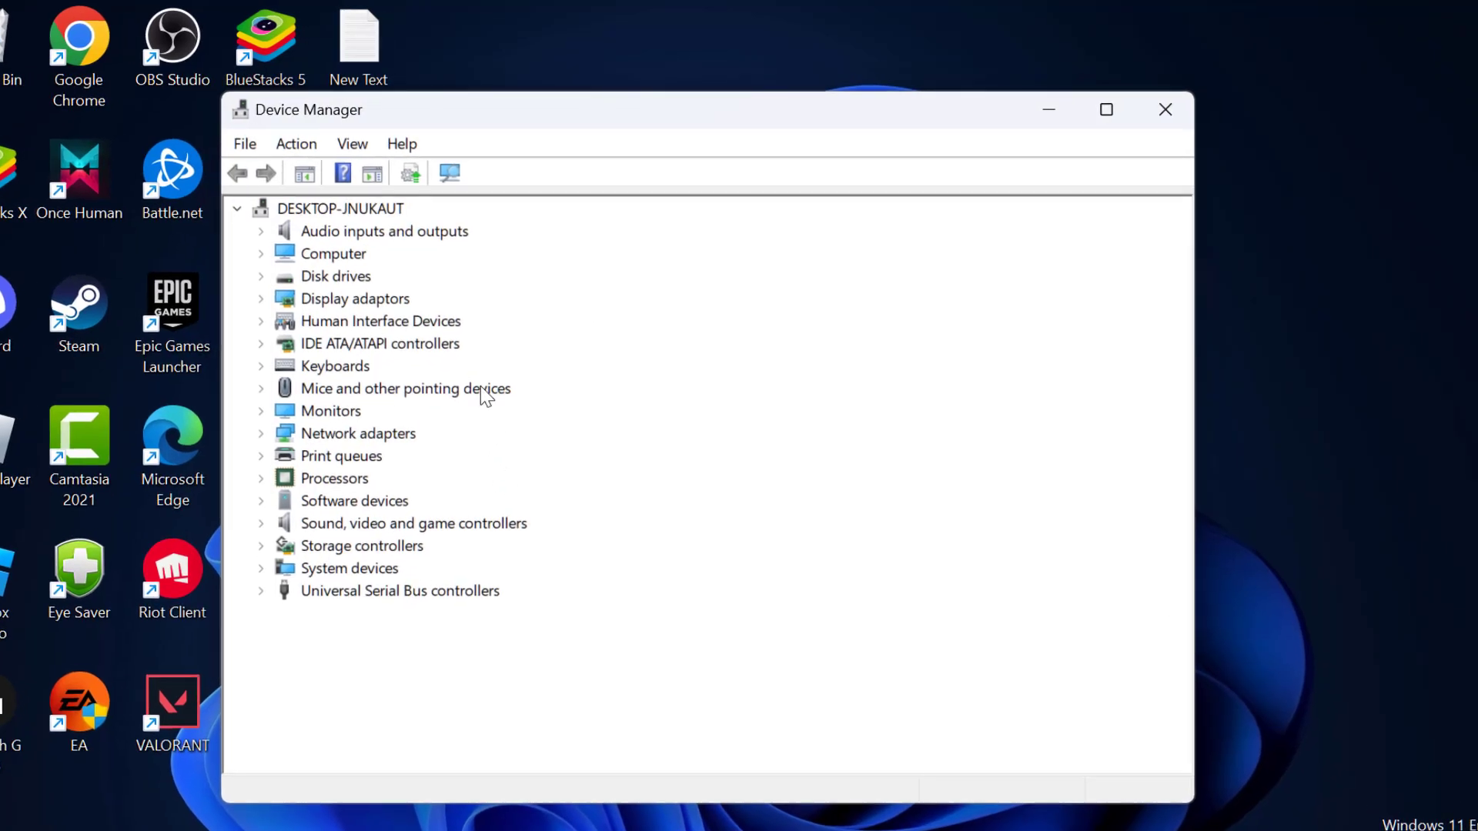
Scan the computer node for hardware changes via the Action menu, then close Device Manager.
left_click(339, 208)
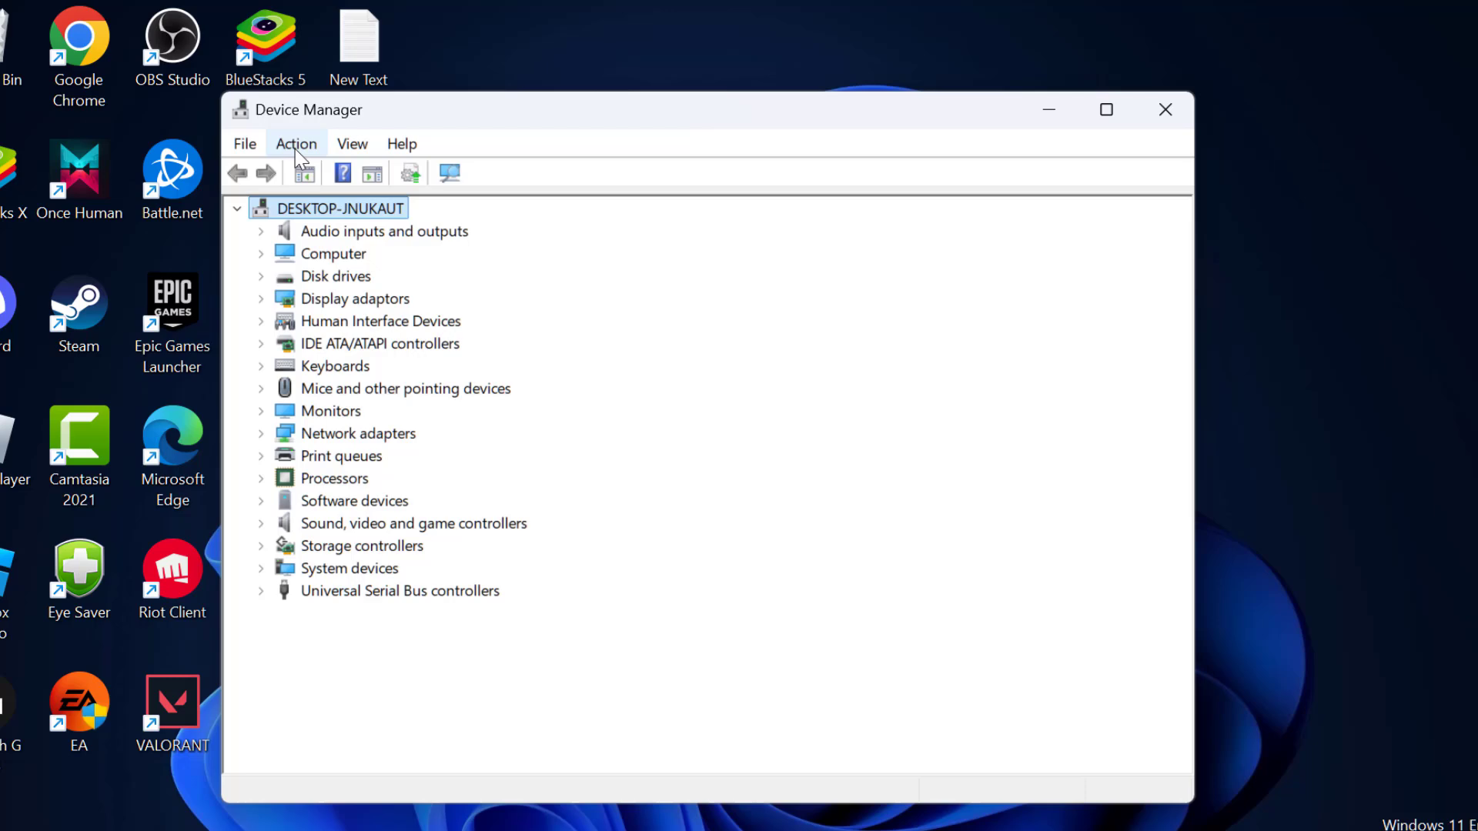
left_click(296, 143)
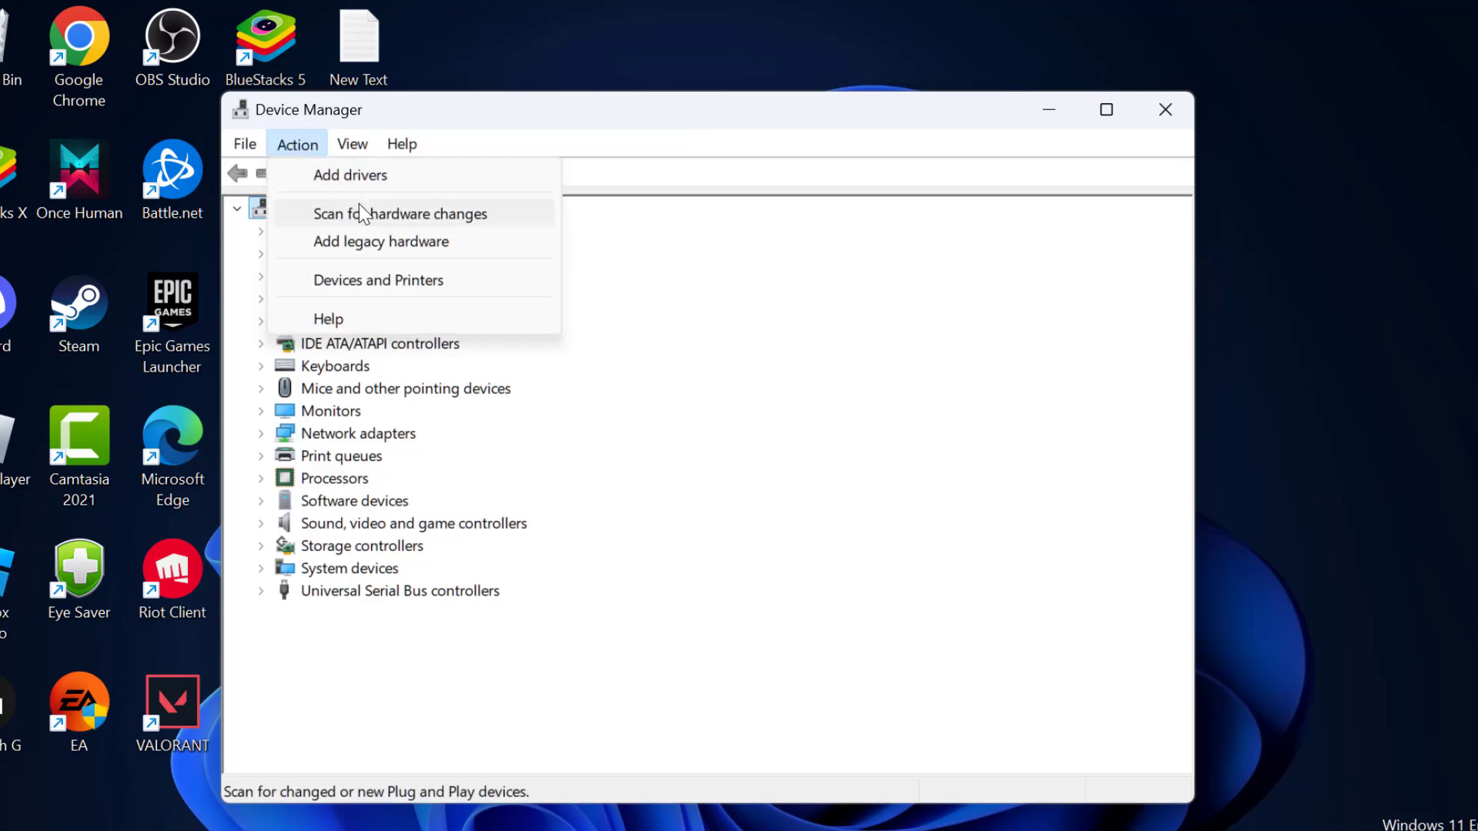
left_click(400, 213)
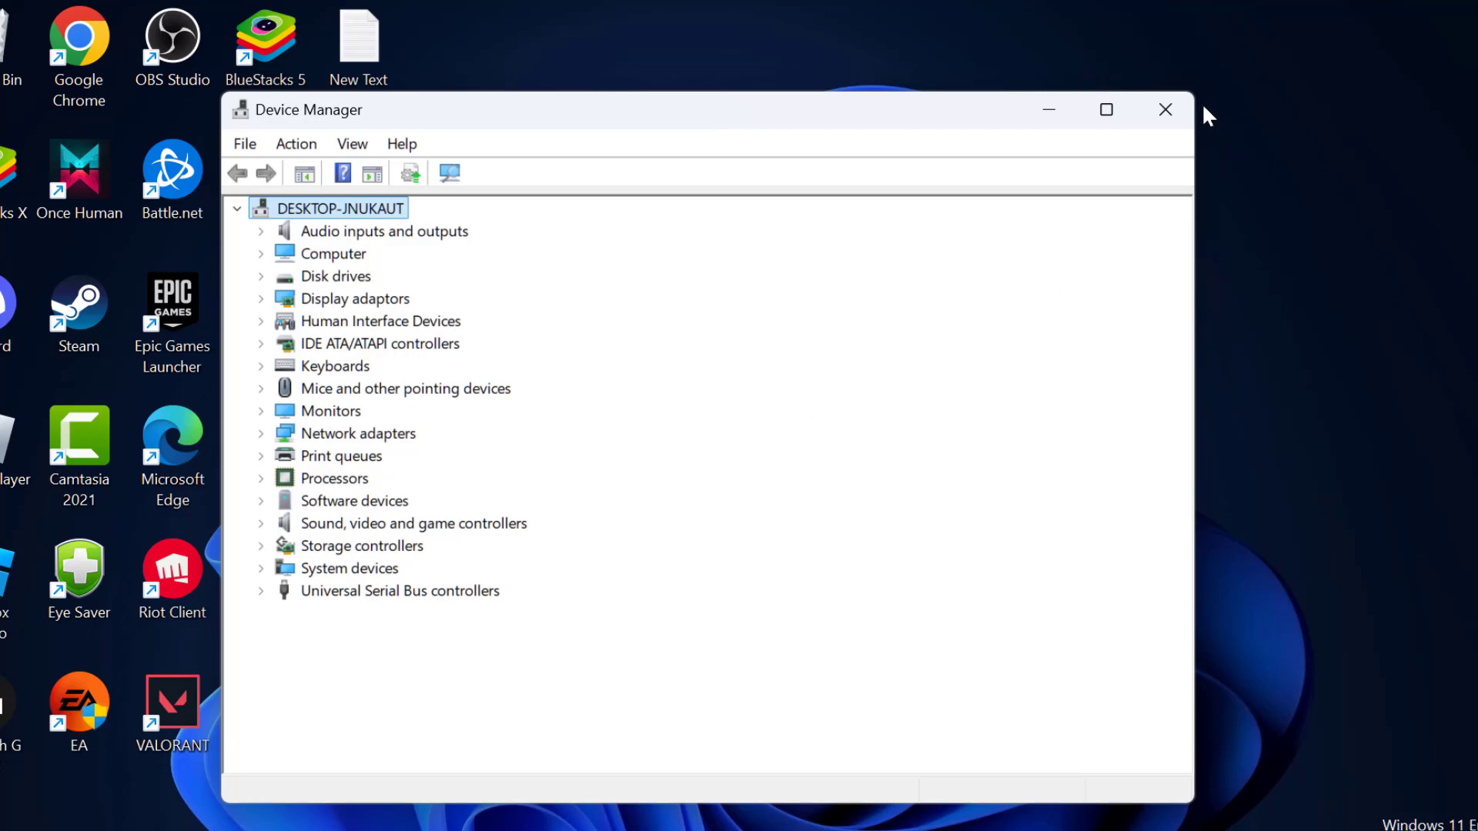
left_click(1166, 109)
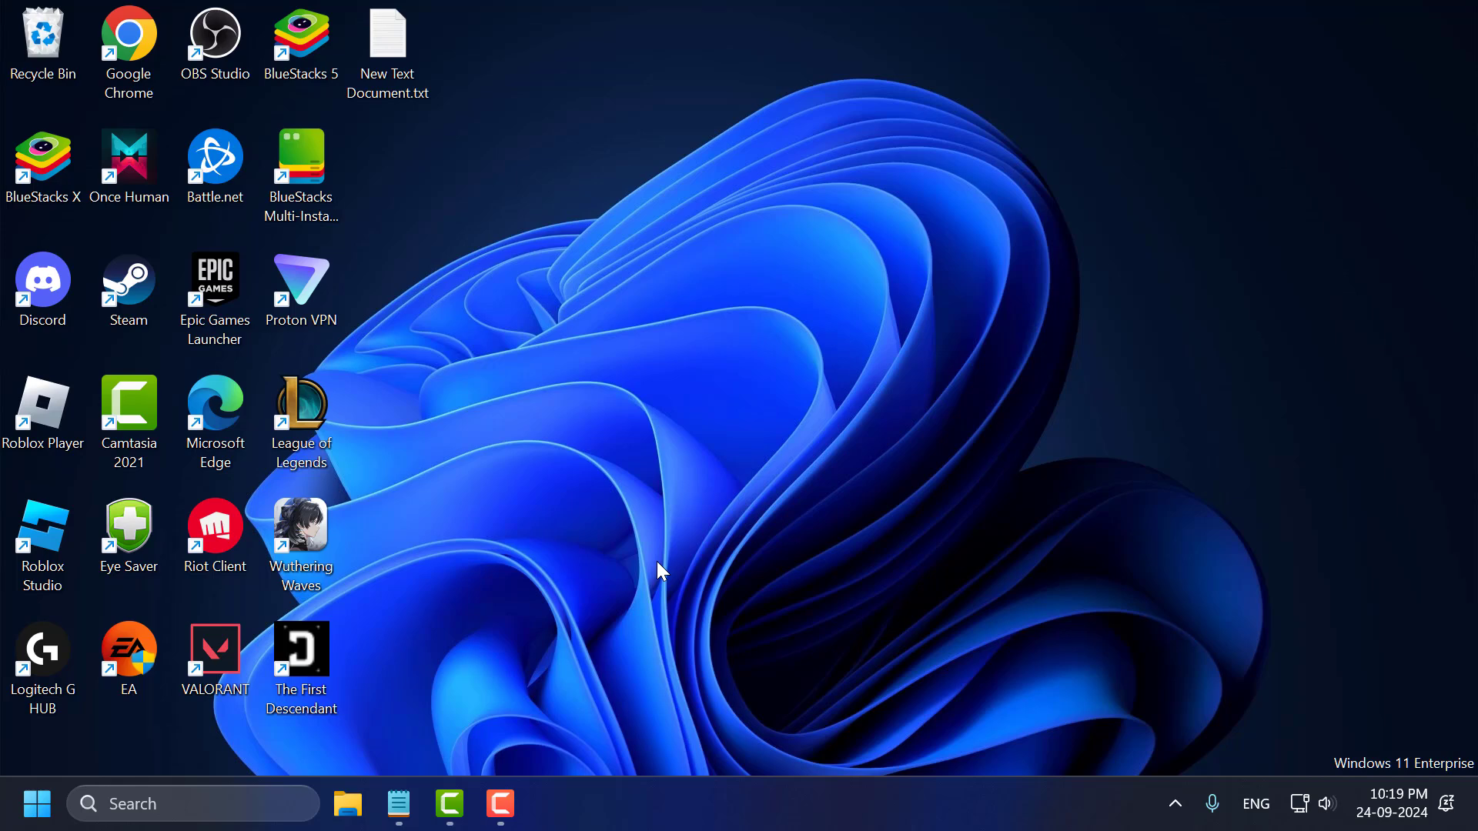
Search Windows for 'cmd' to find the Command Prompt.
left_click(194, 804)
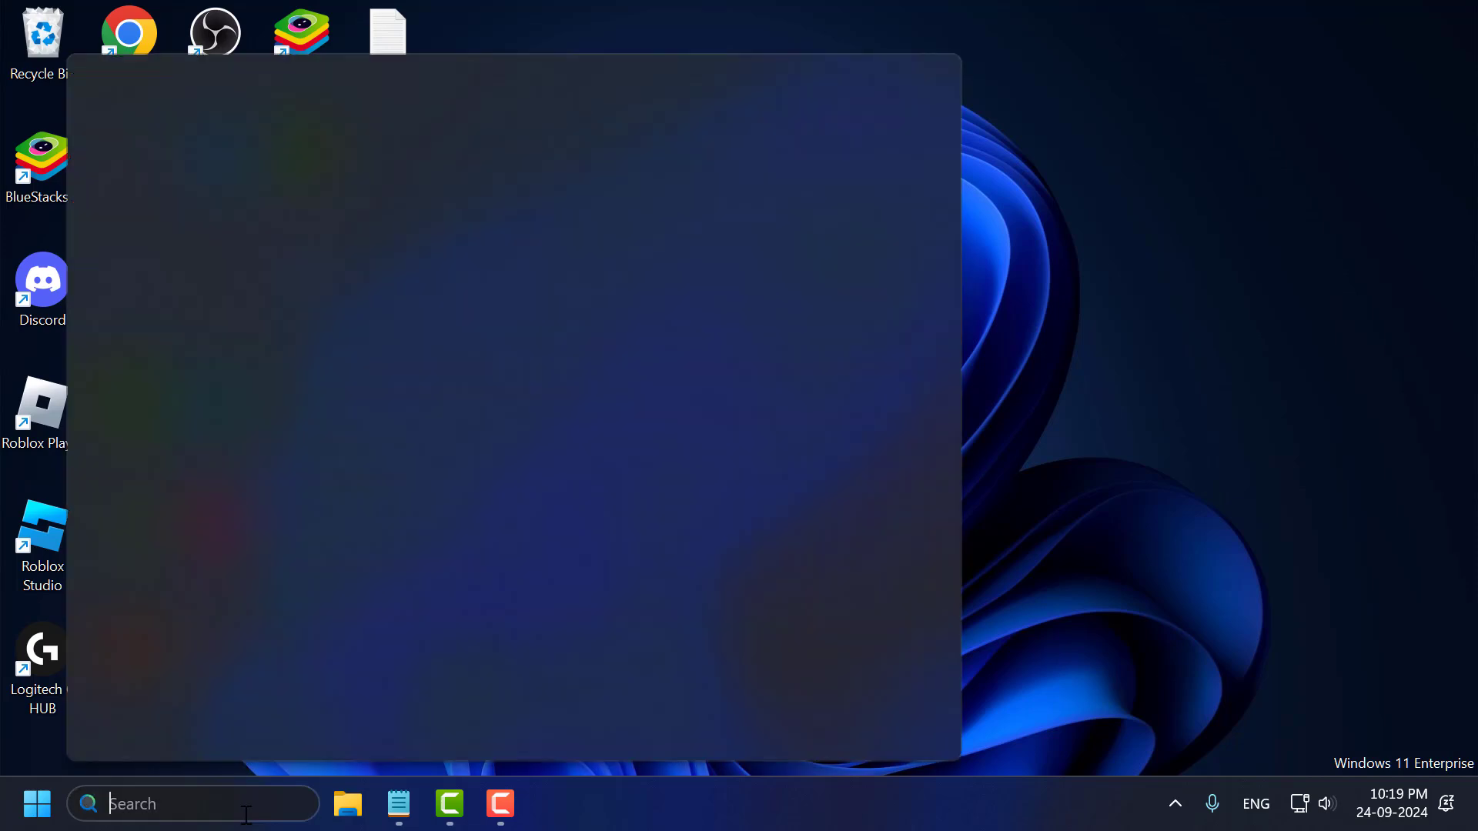
type("cmd")
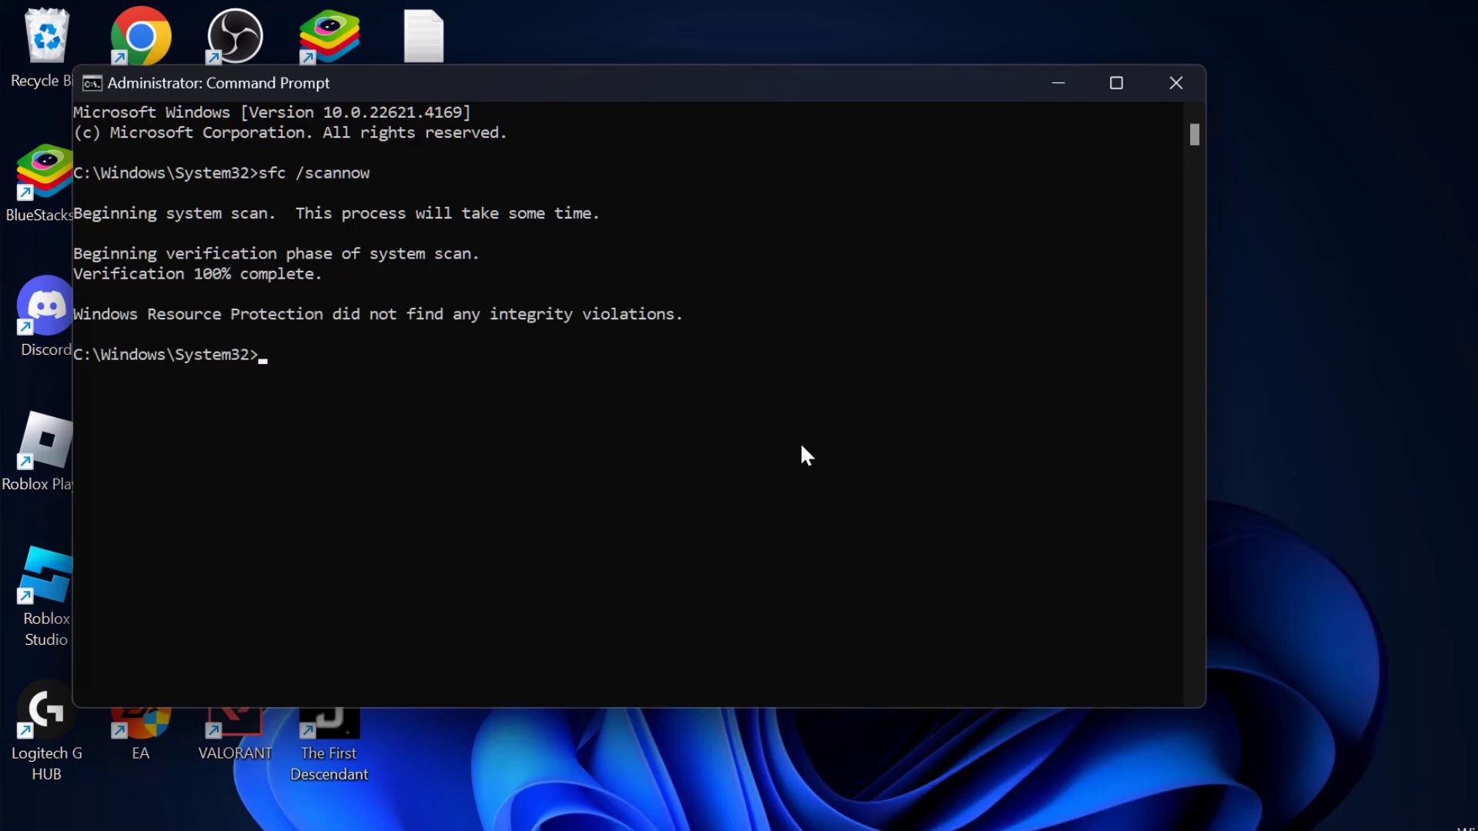
Run dism /online /cleanup-image /restorehealth to completion, then close the Command Prompt.
type("dism /online /cleanup-image /restorehealth")
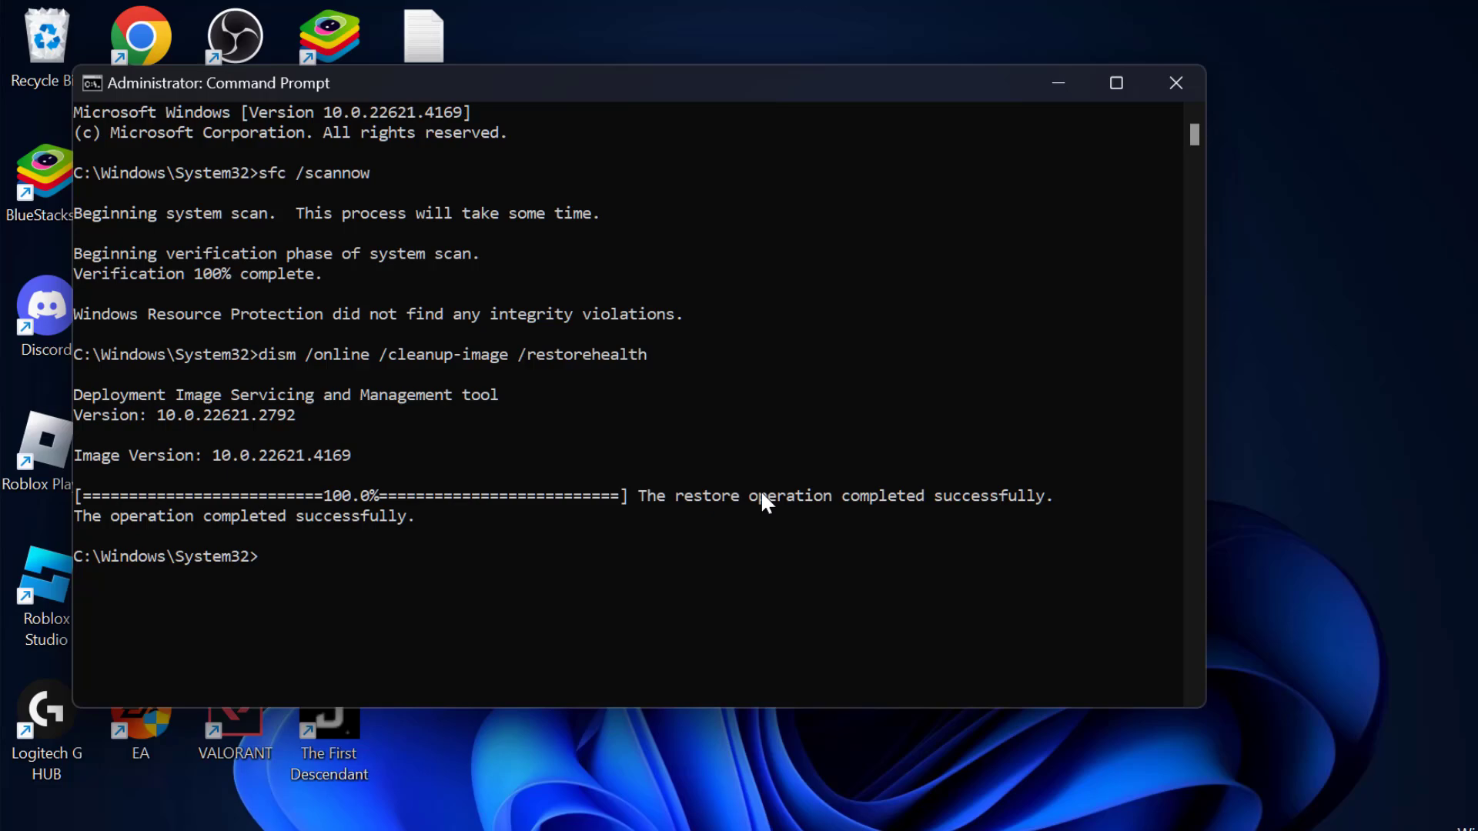
mouse_move(342, 501)
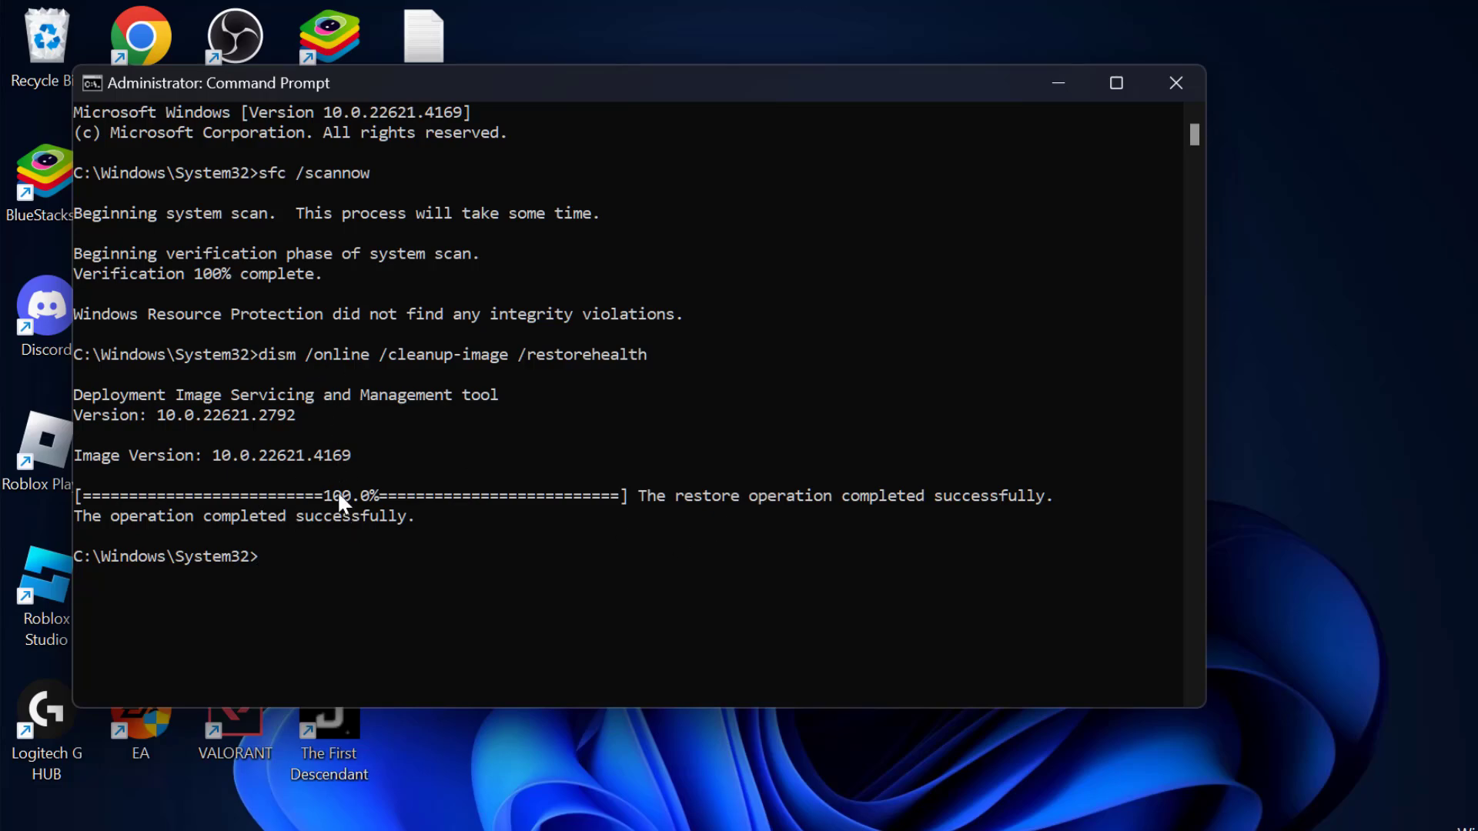
left_click(1174, 83)
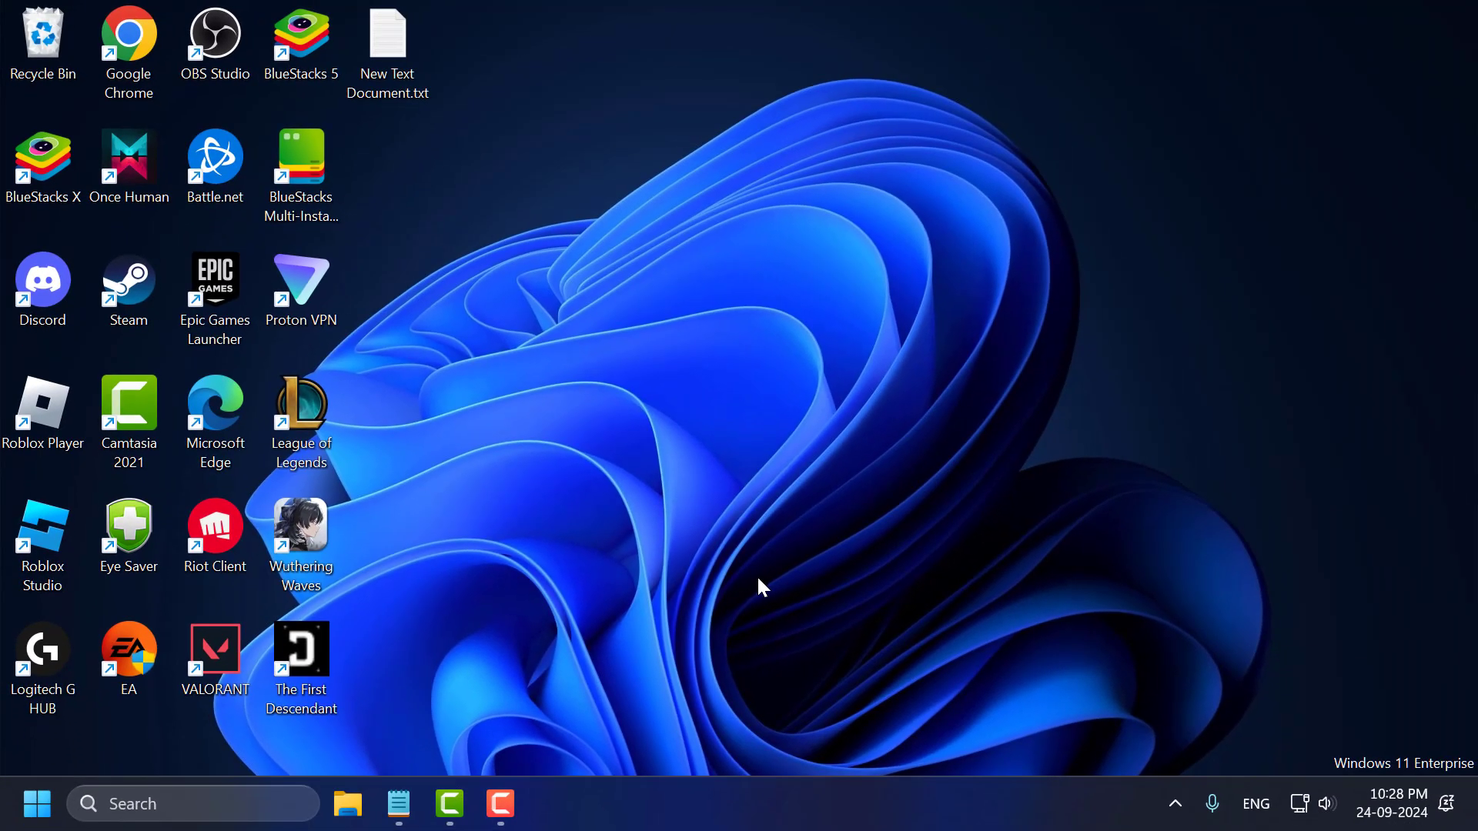